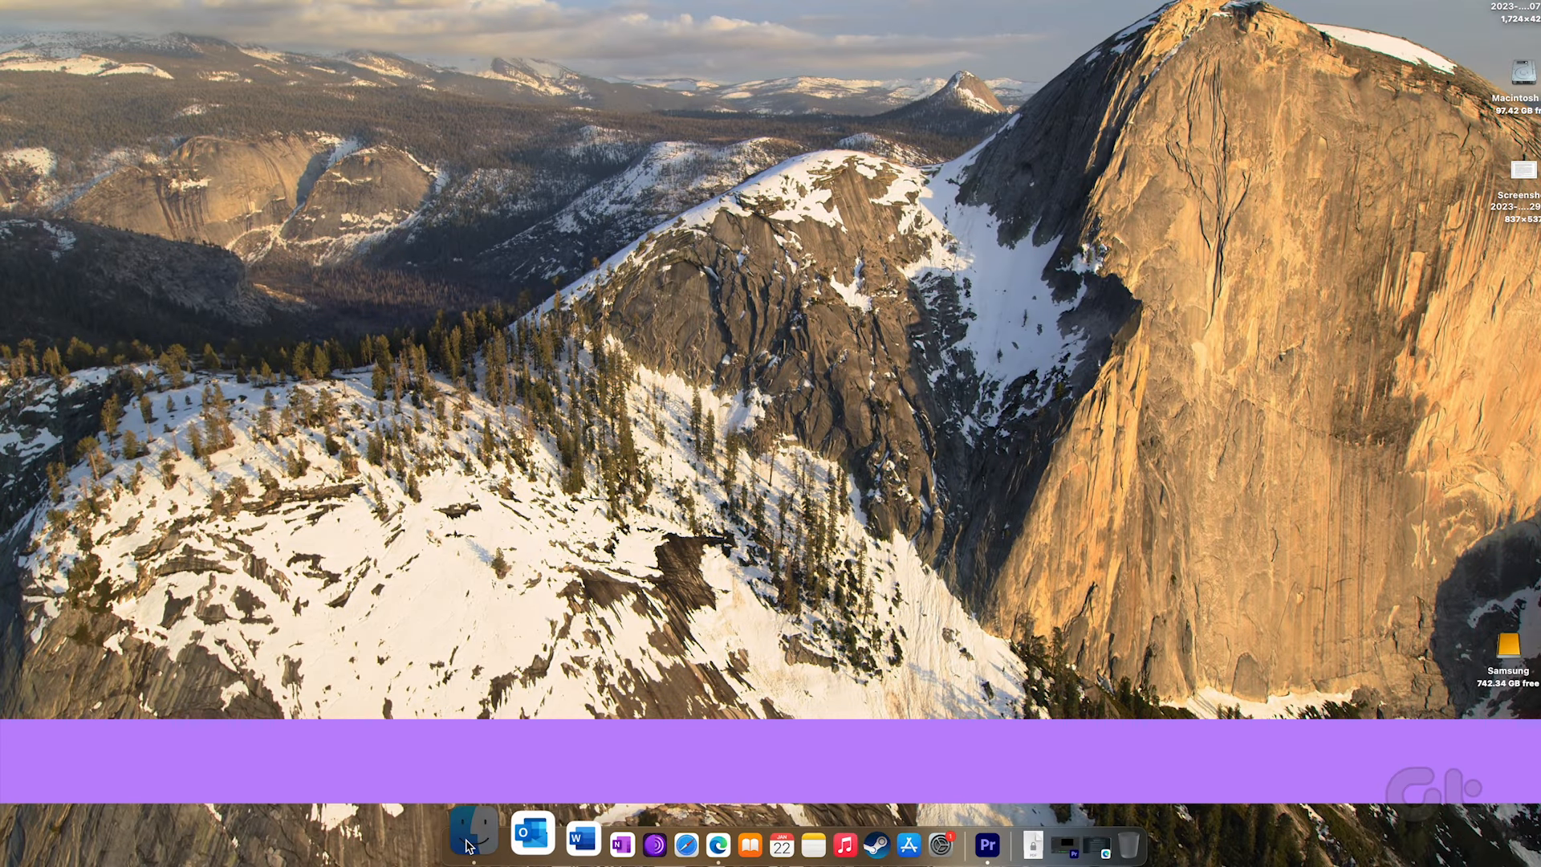
Step: Bring up a new Finder window from the Dock
left_click(478, 838)
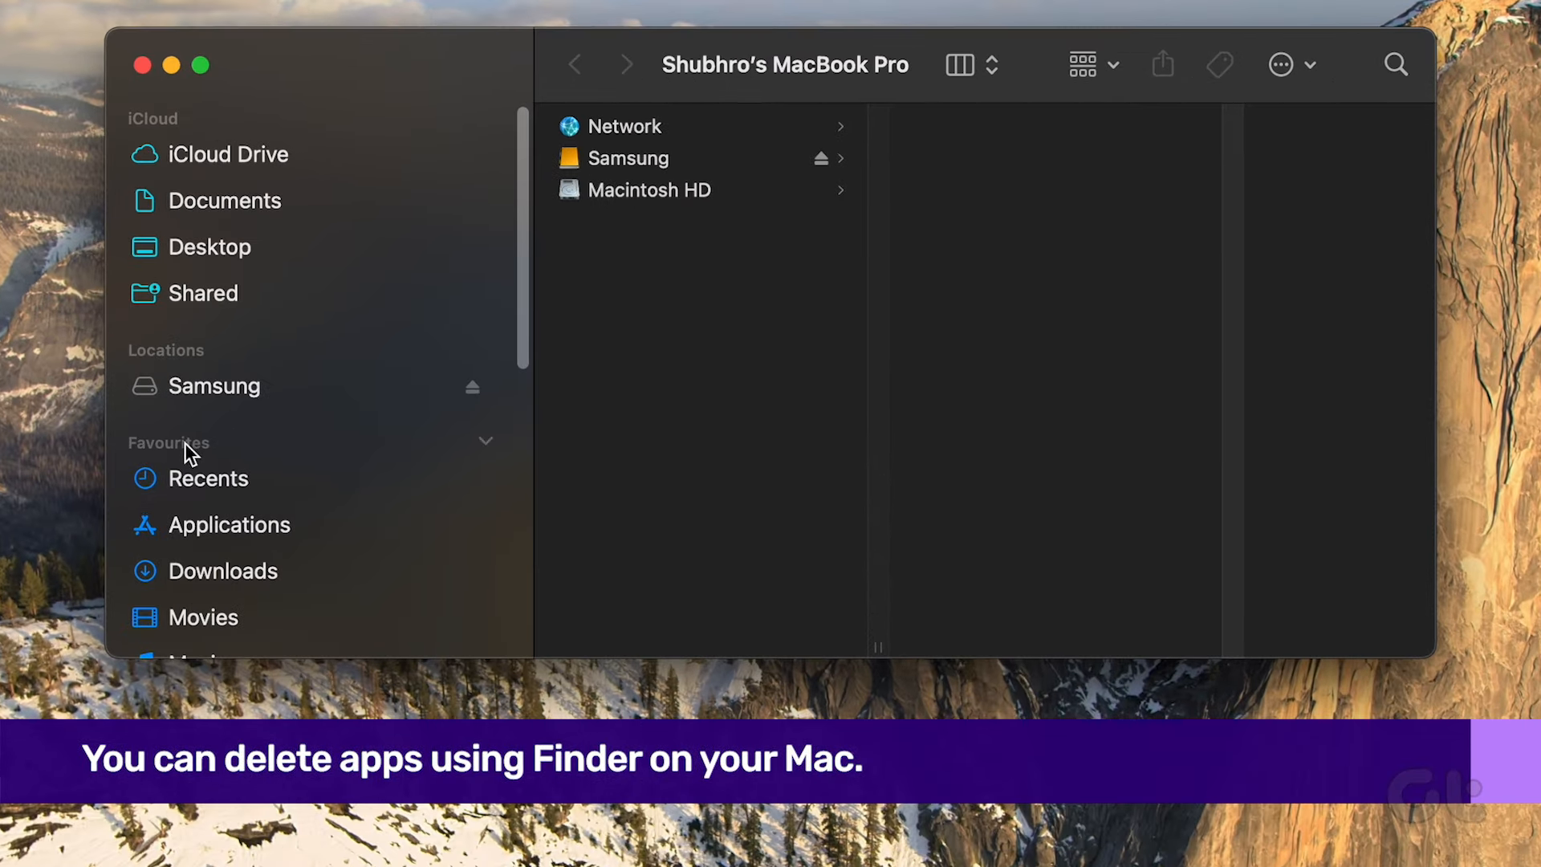
Step: Show the Applications folder and scroll the list down to Tor Browser
left_click(230, 523)
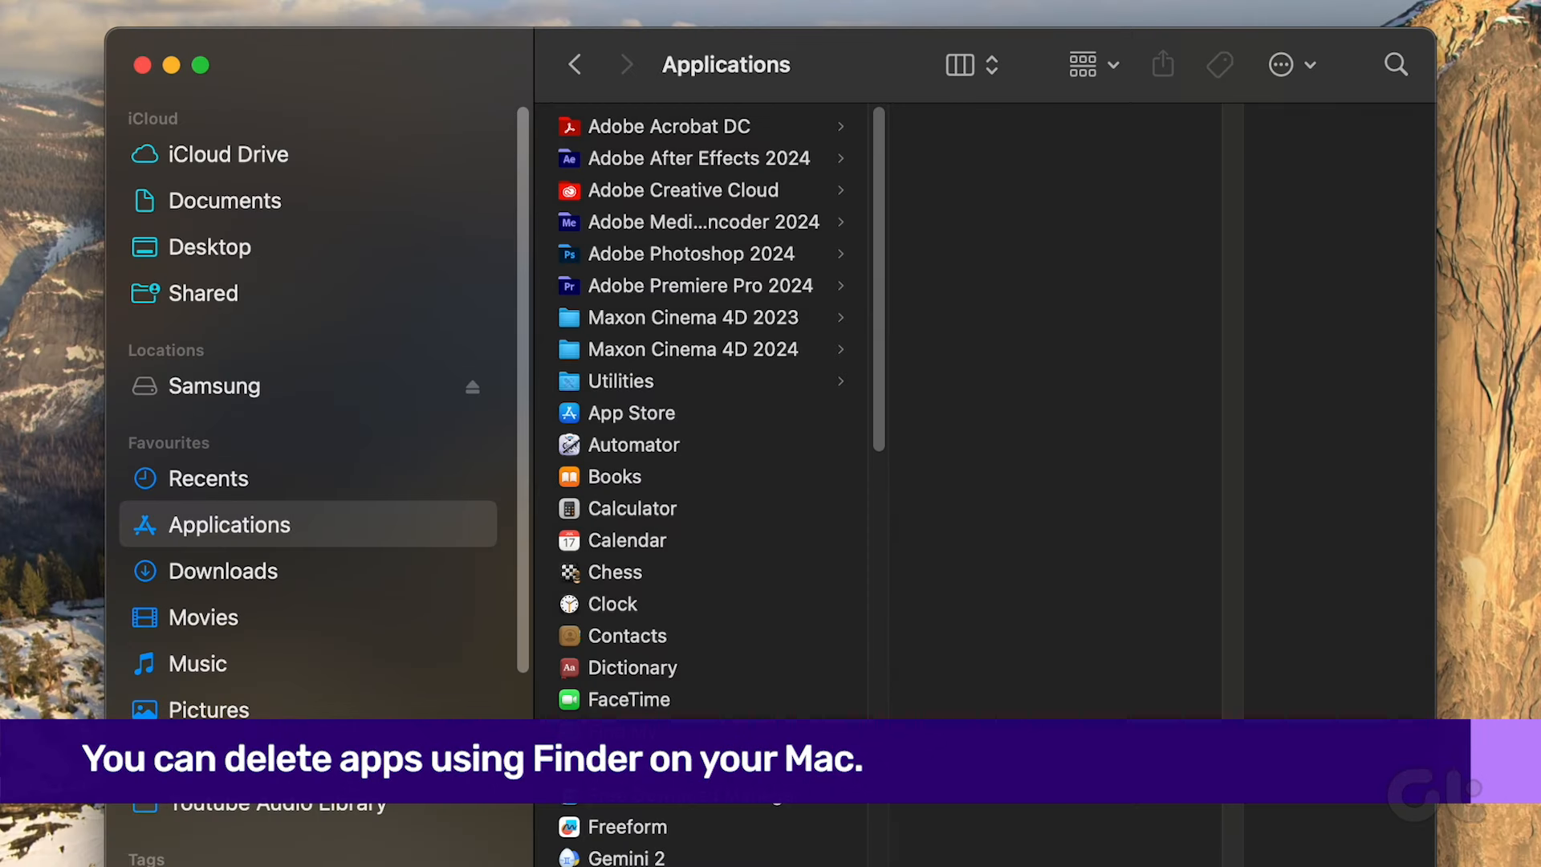
mouse_move(877, 635)
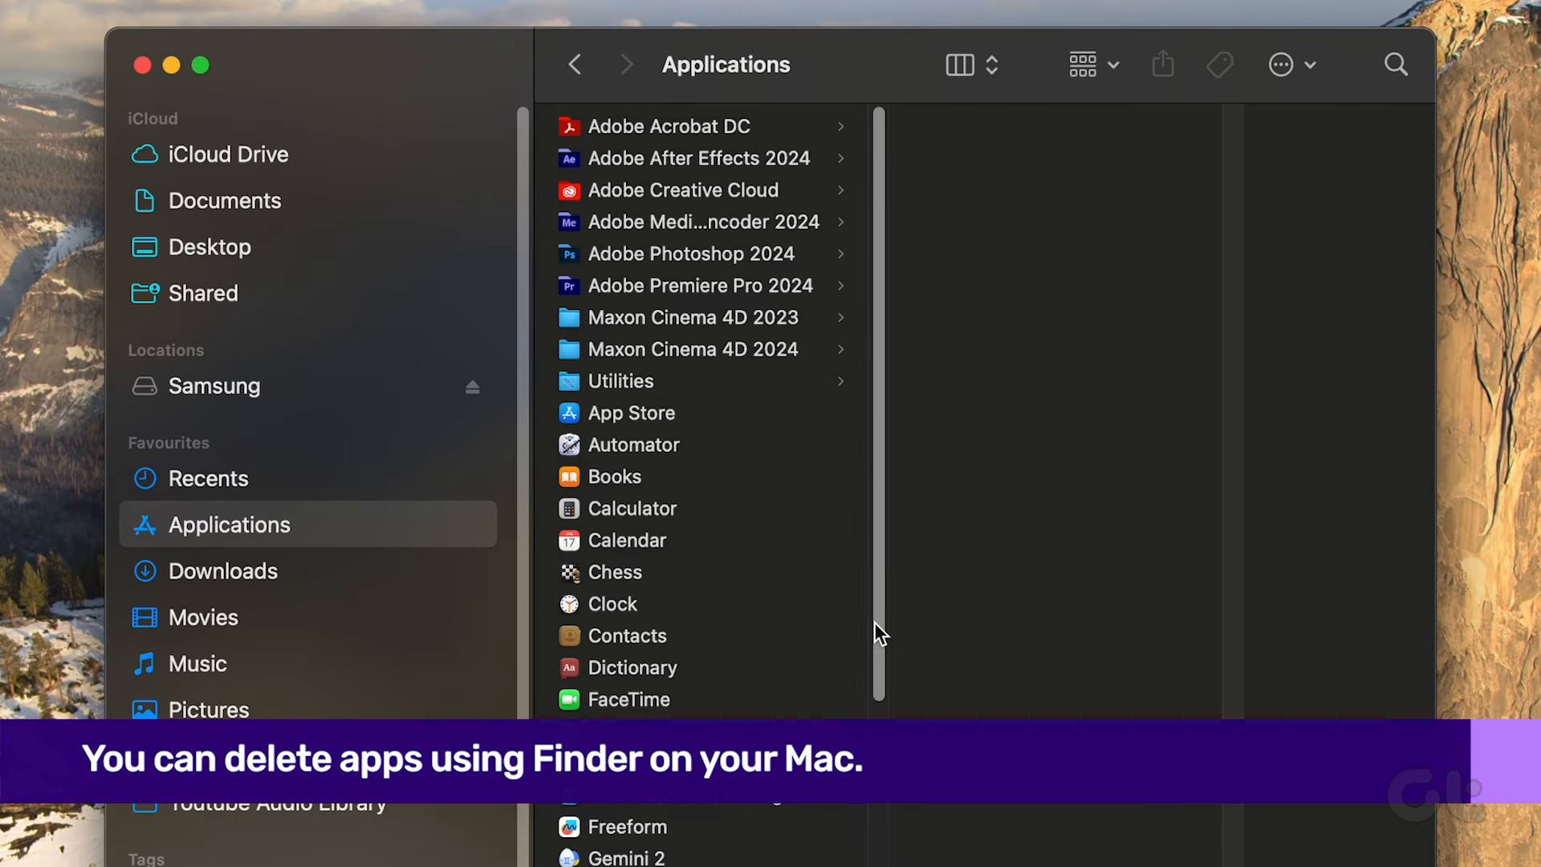
scroll("down", 3)
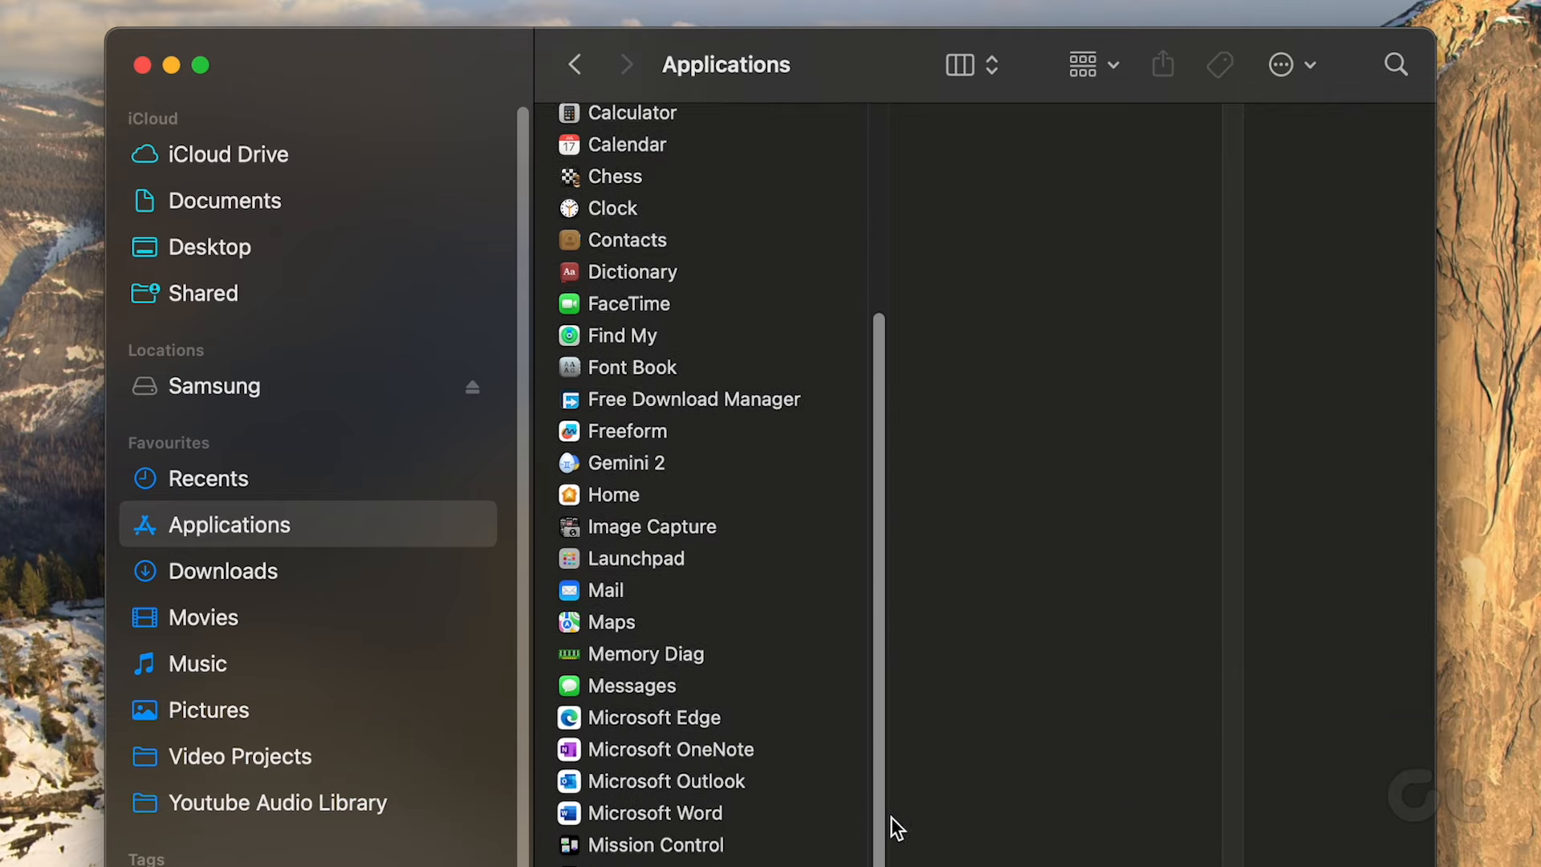
scroll("down", 3)
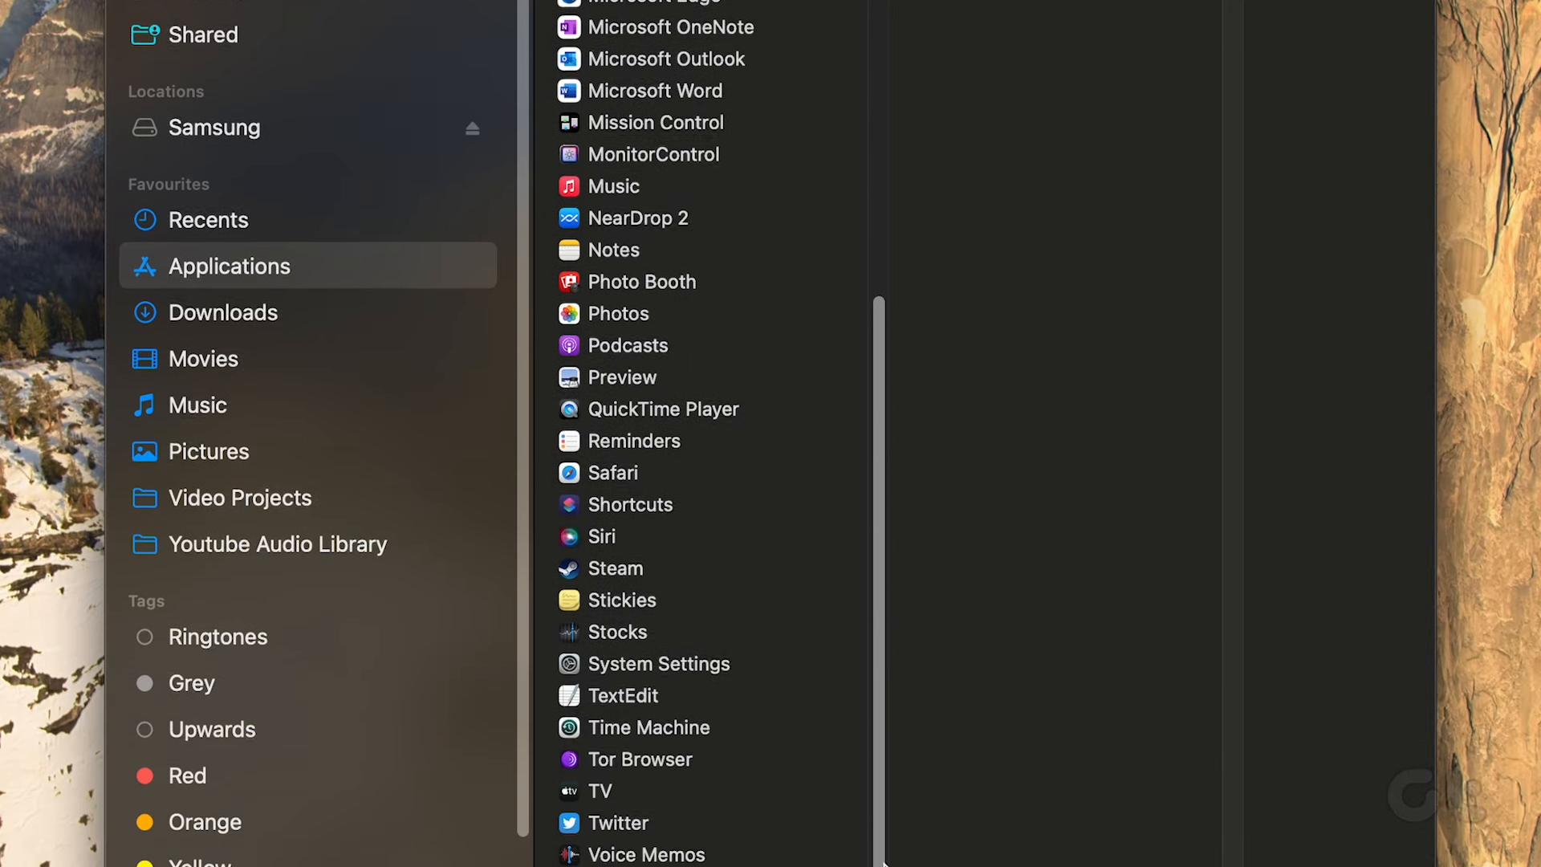
scroll("down", 3)
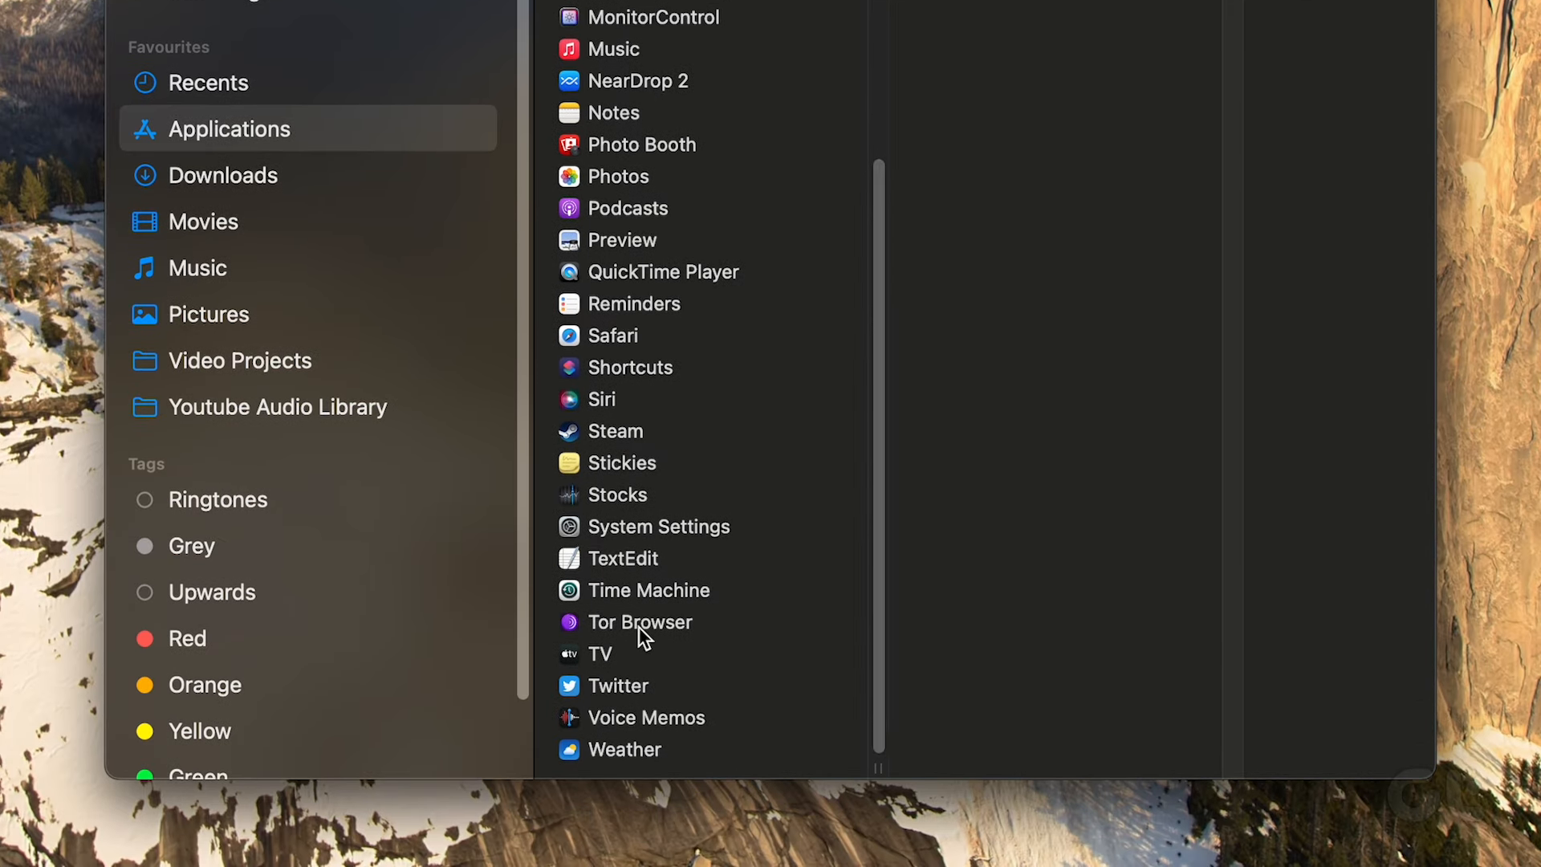
Step: Send Tor Browser to the Bin and permanently empty the Bin
right_click(638, 623)
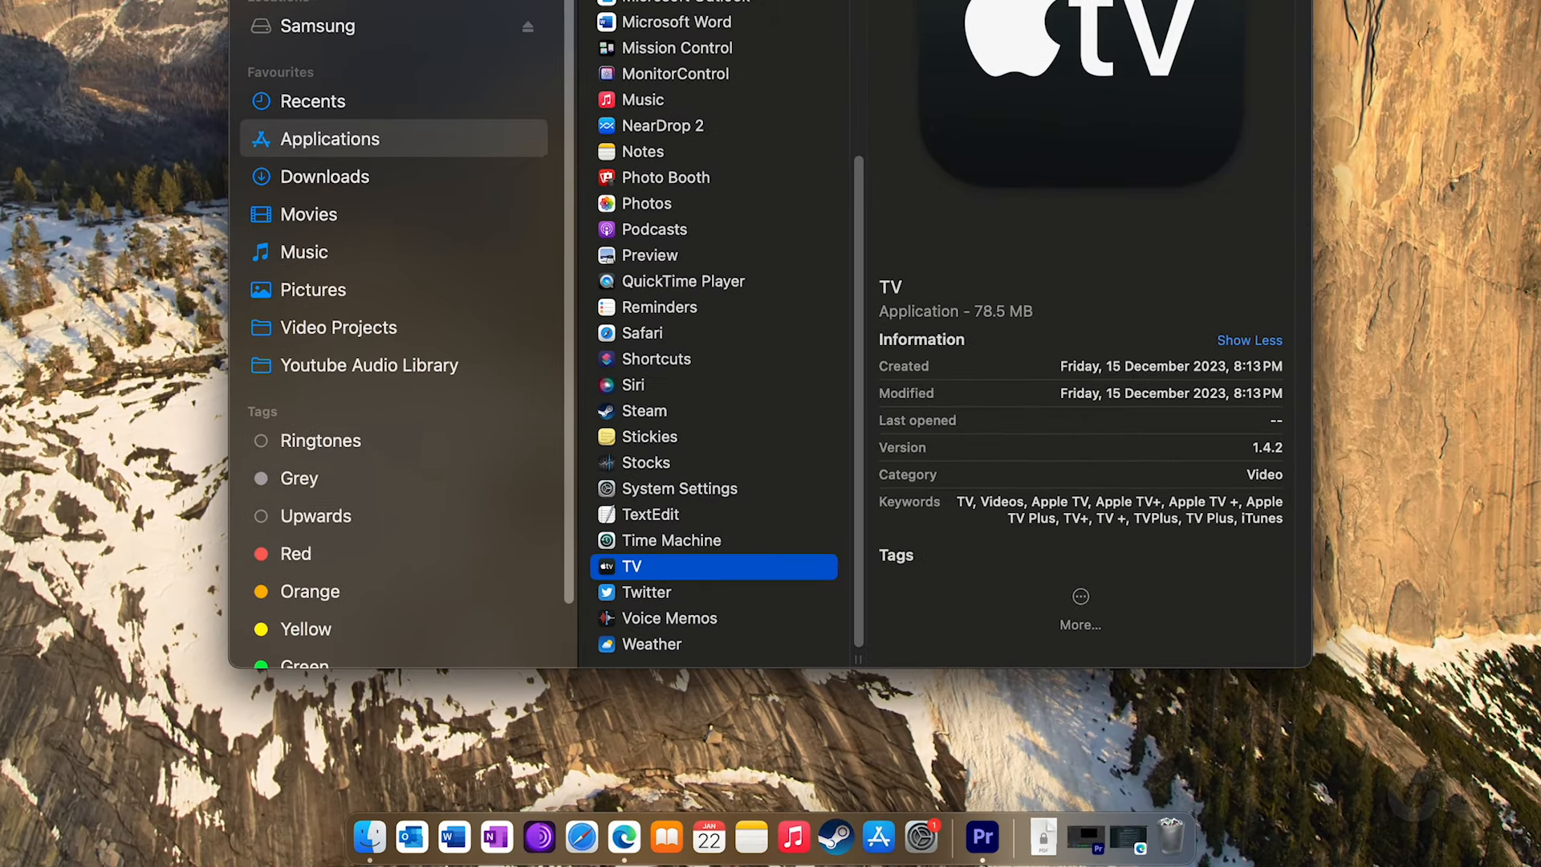
left_click(1170, 843)
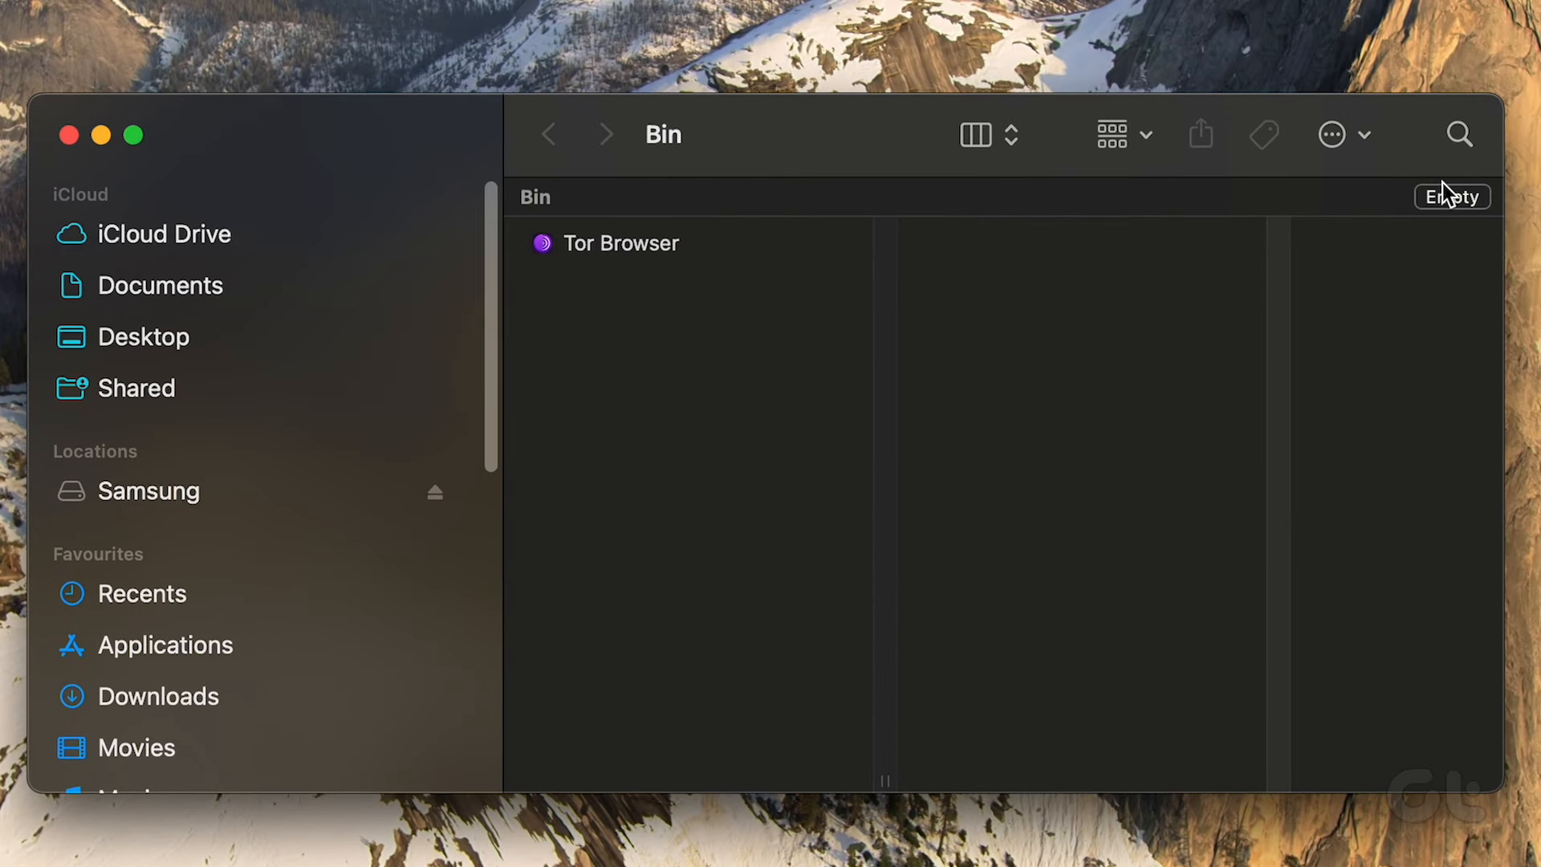
left_click(1451, 196)
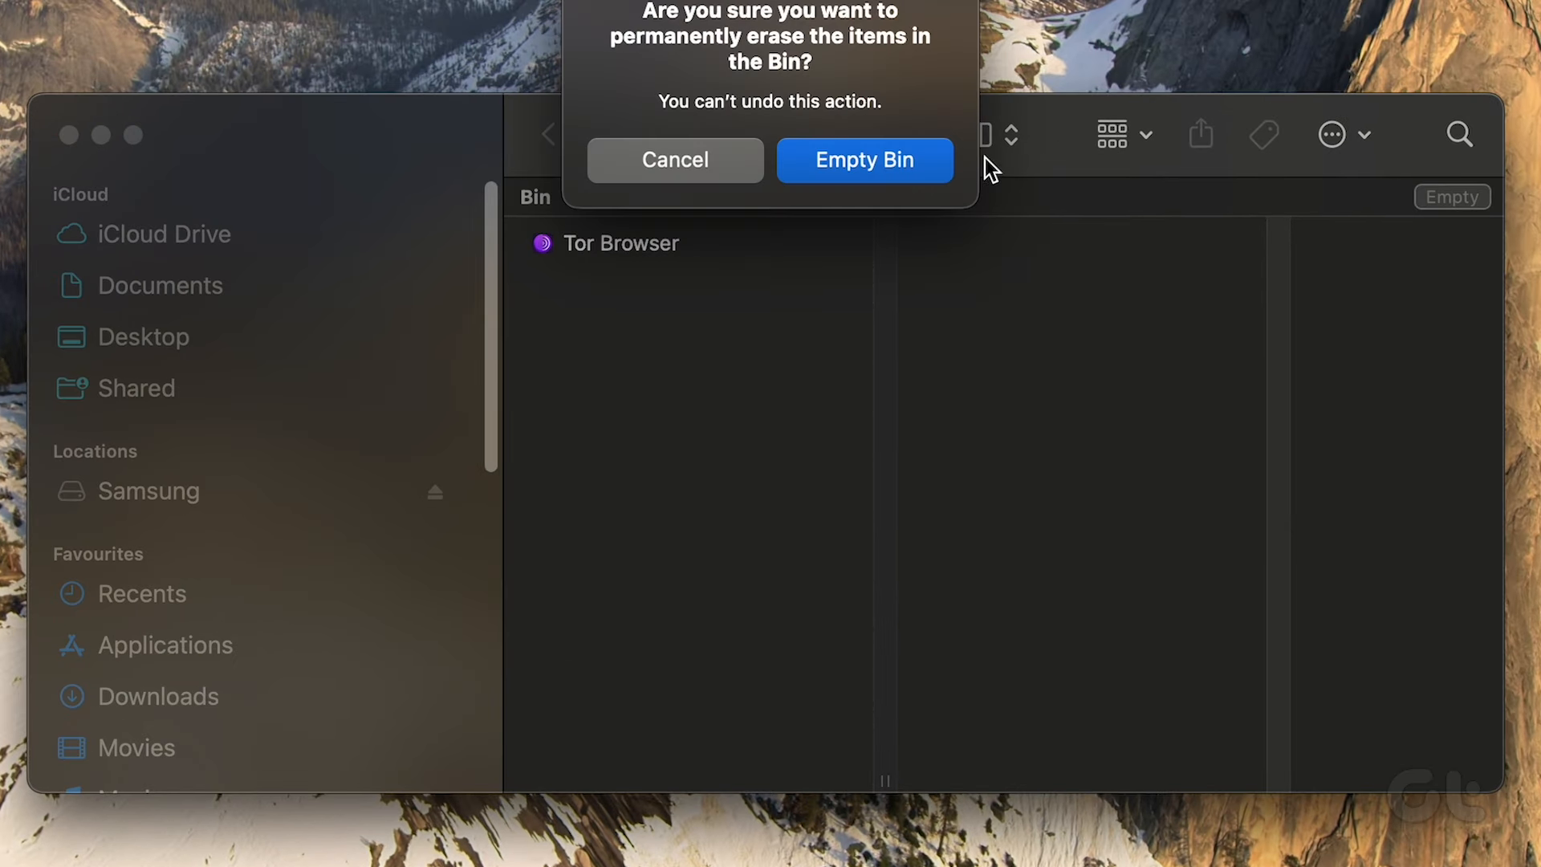
left_click(863, 159)
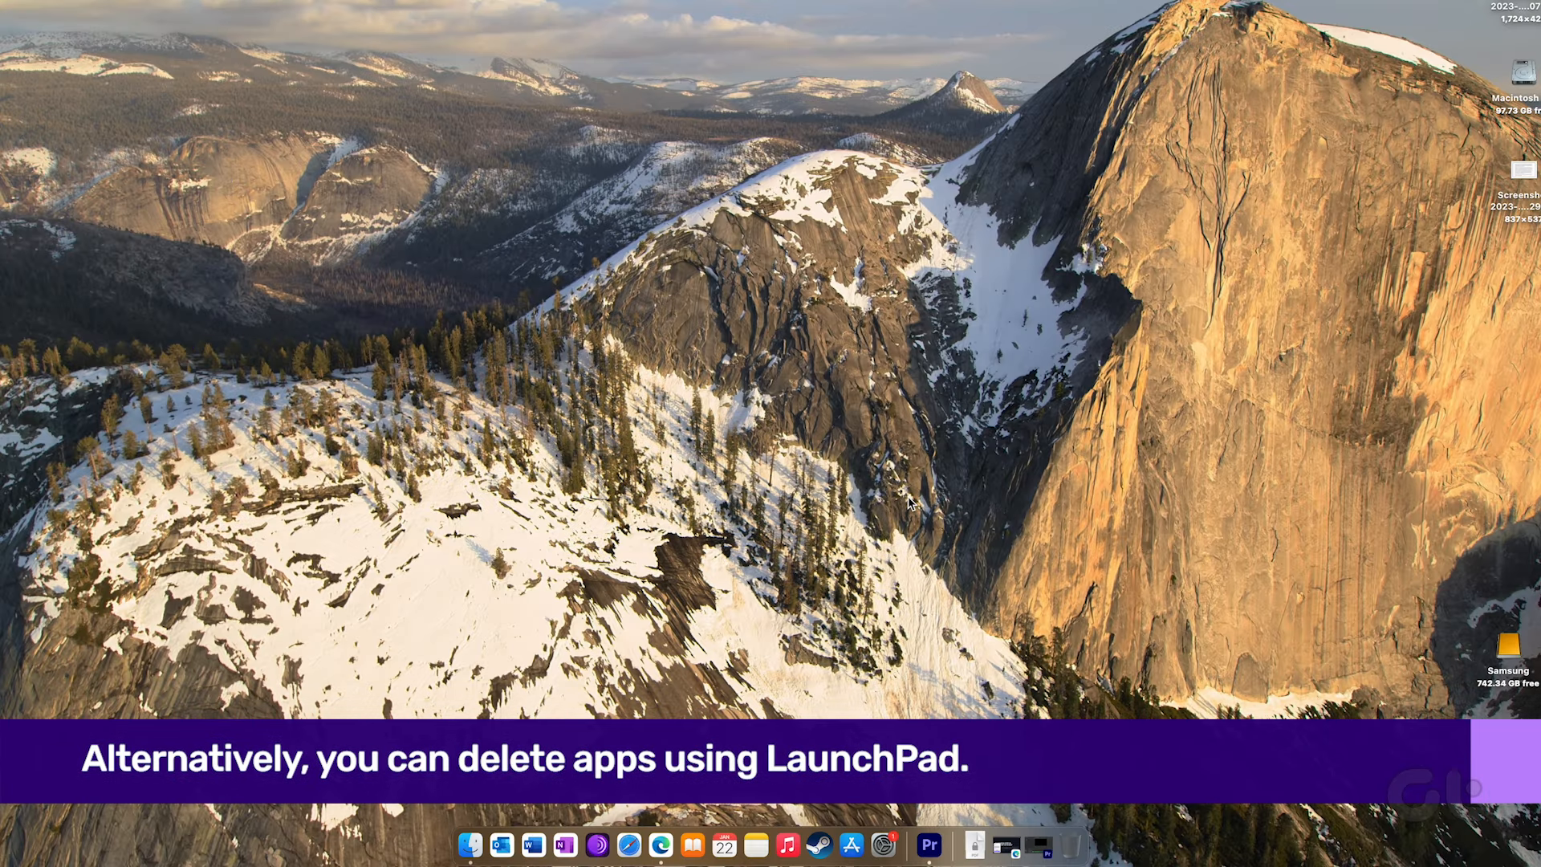
Step: Launch Launchpad via a Spotlight search for 'laun'
type("launchpad")
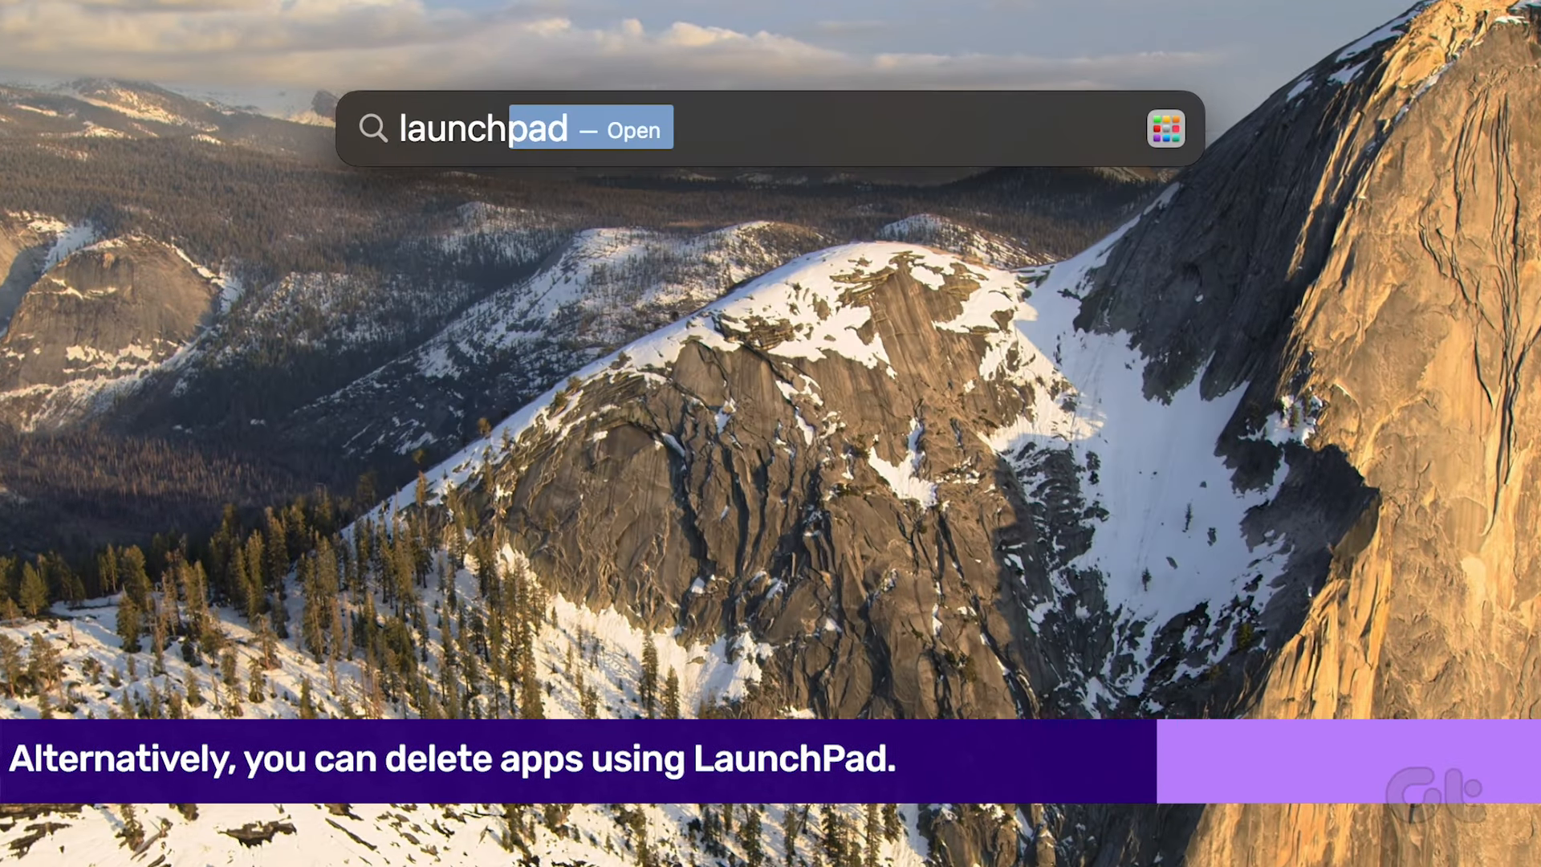
key("Return")
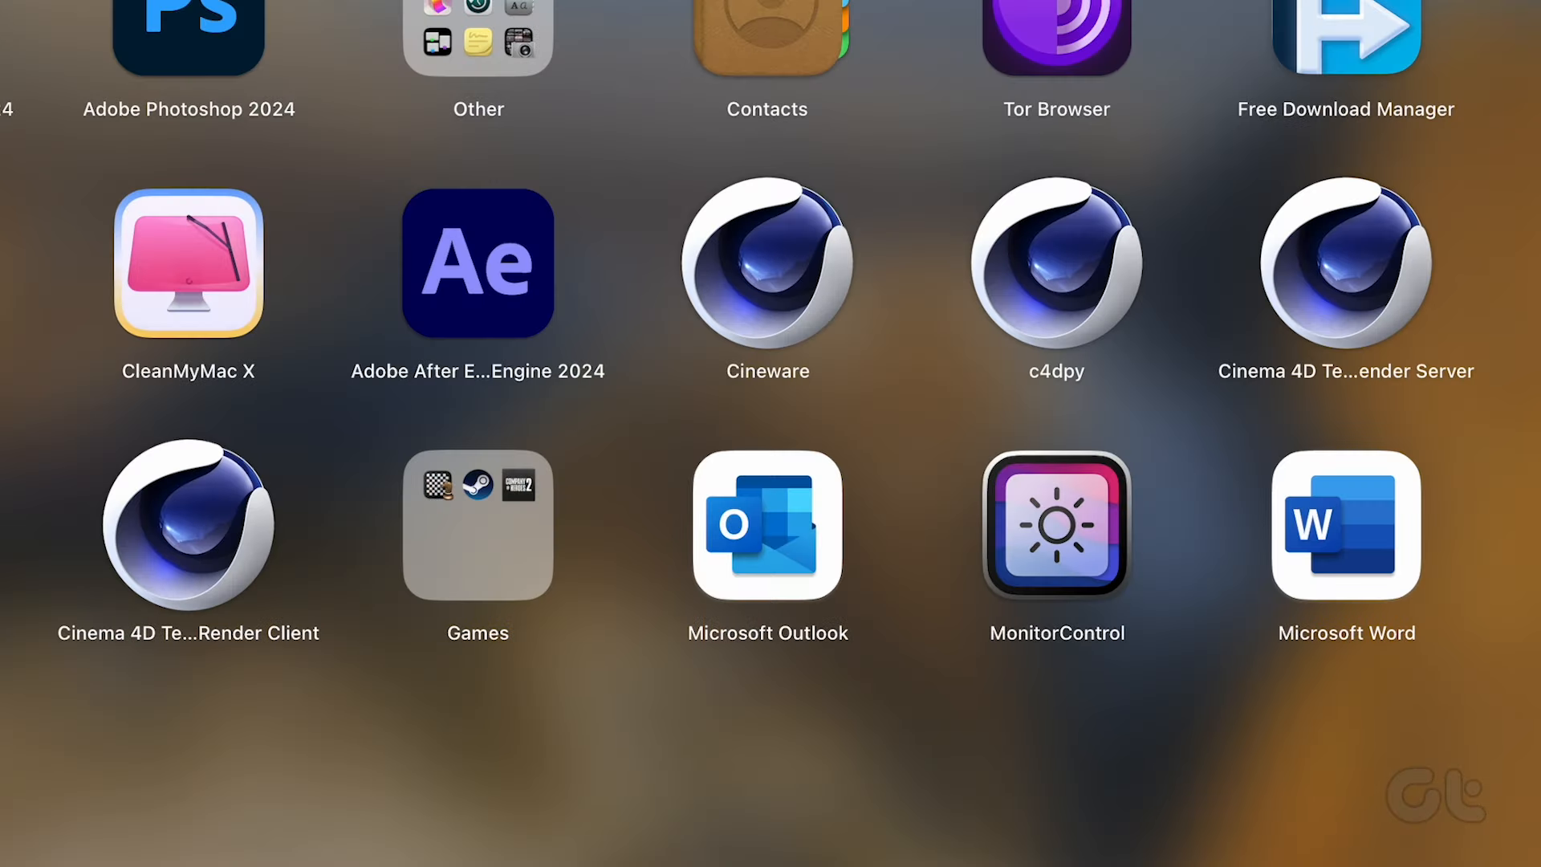
mouse_move(168, 806)
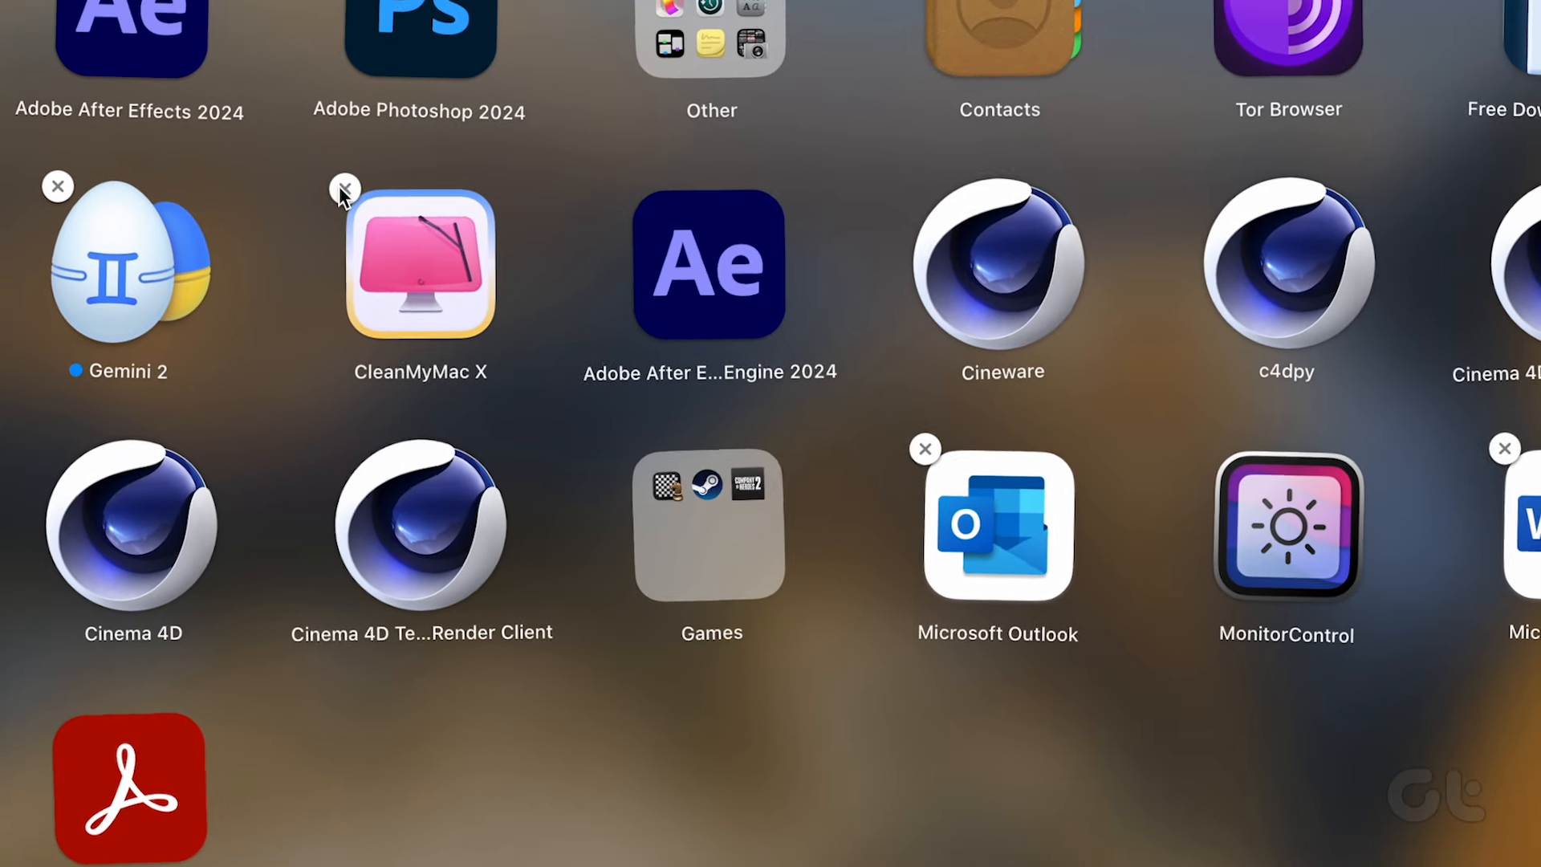
Step: Remove CleanMyMac X via its delete badge and confirm the deletion
left_click(345, 186)
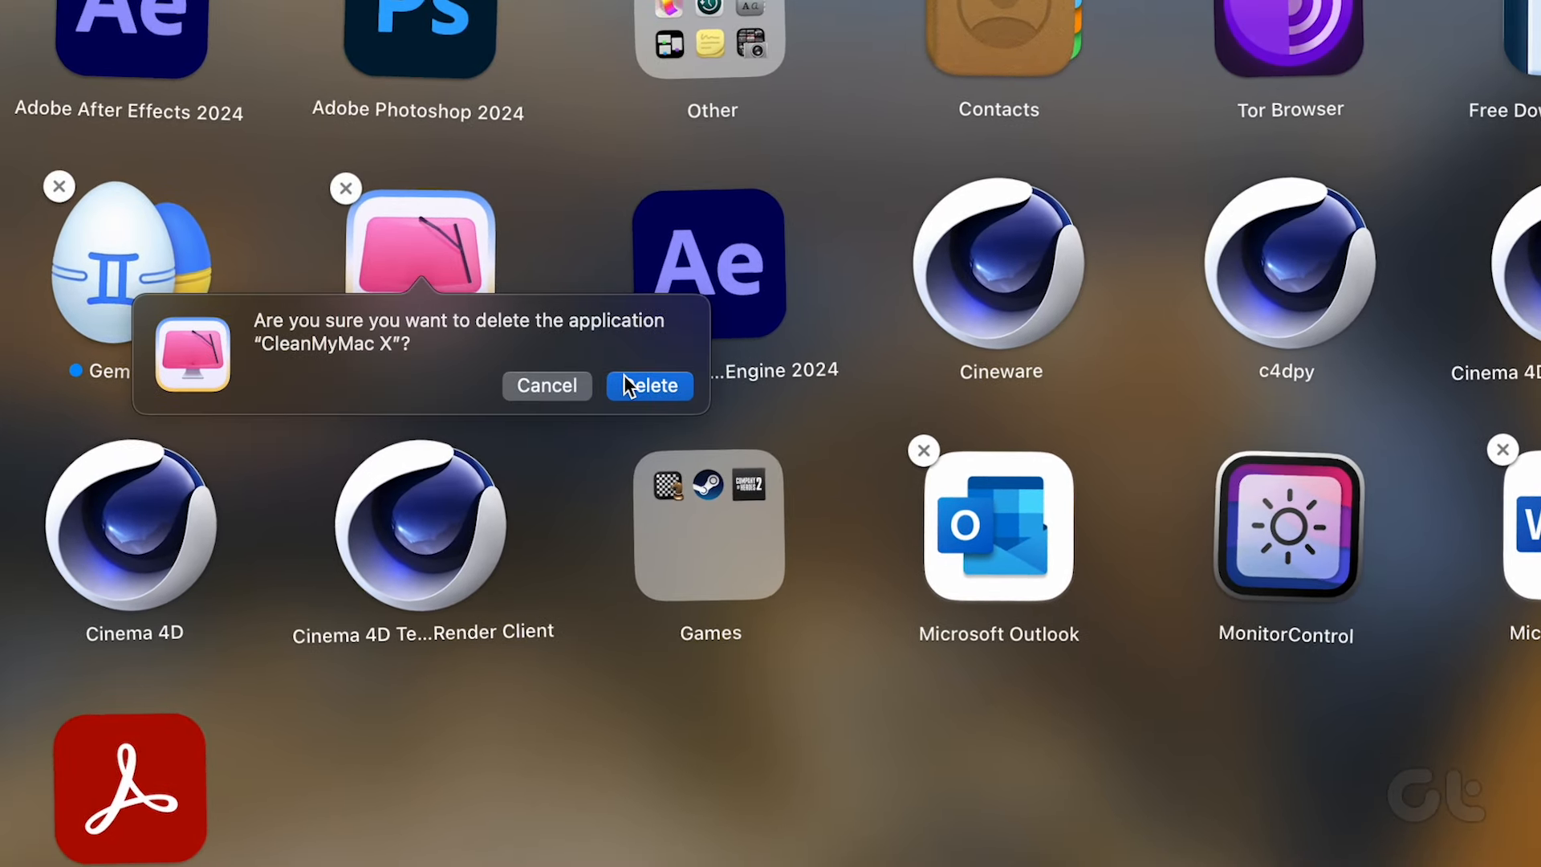
left_click(650, 385)
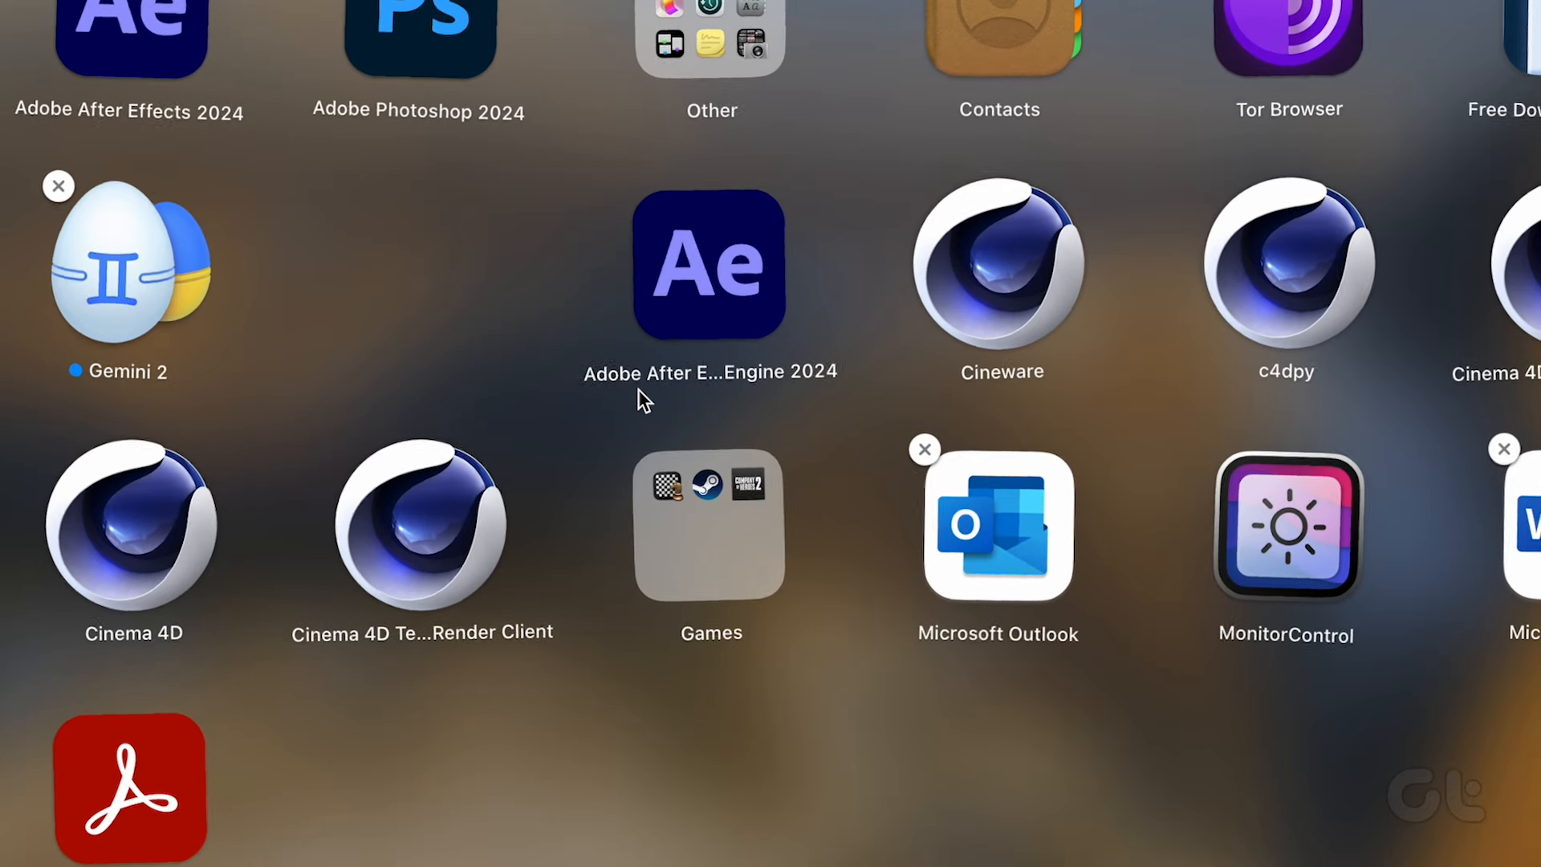